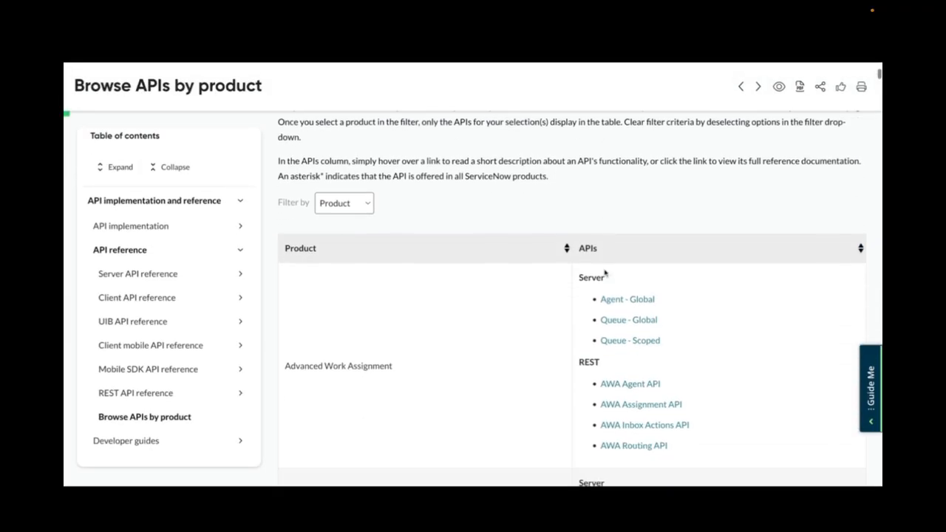
# Scroll the Browse APIs by product table down until the DevOps API entries come into view.
pyautogui.scroll(-3)
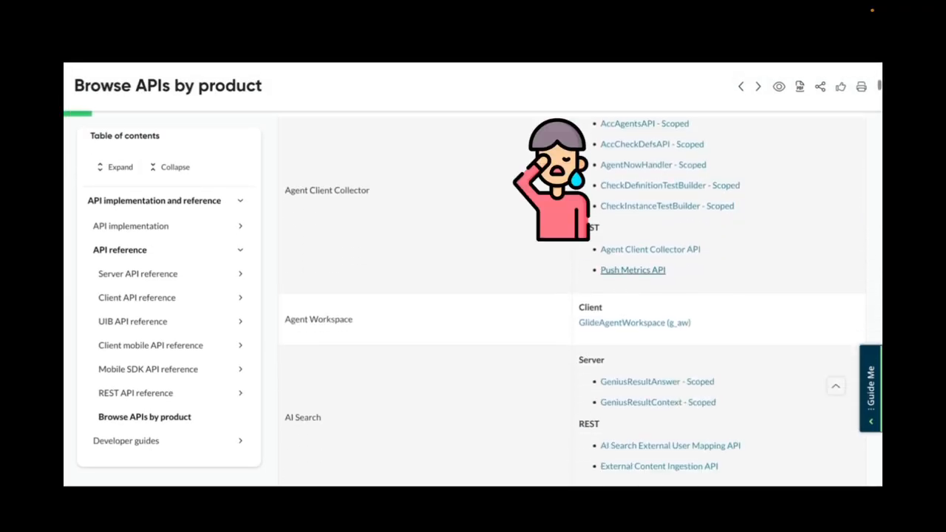
pyautogui.scroll(-3)
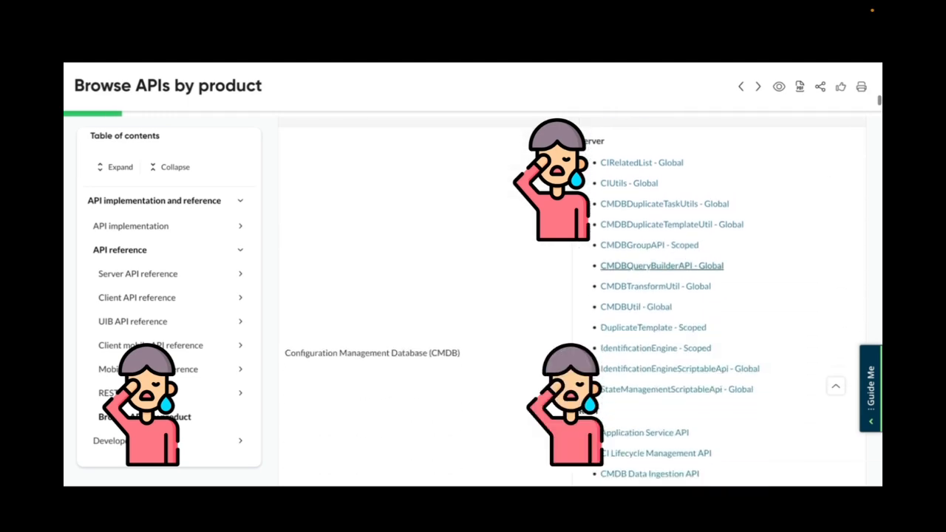
pyautogui.scroll(-3)
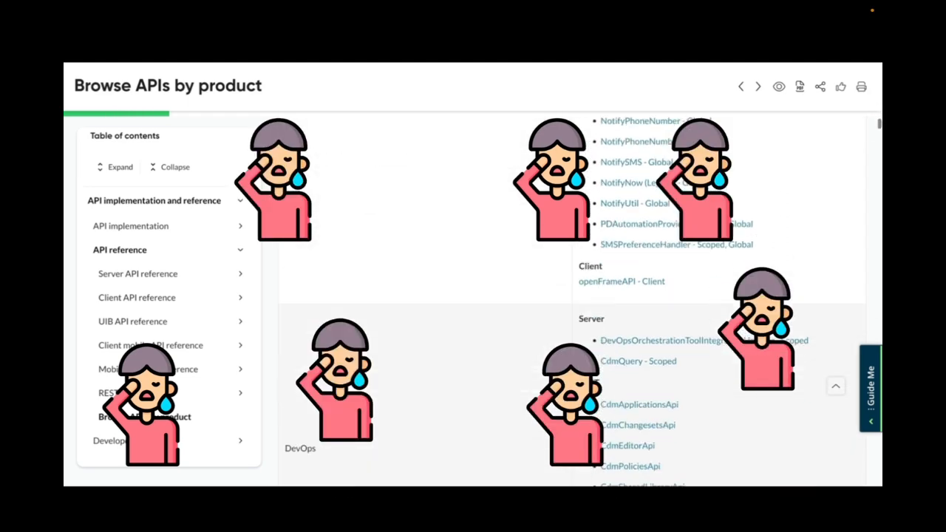
pyautogui.scroll(-3)
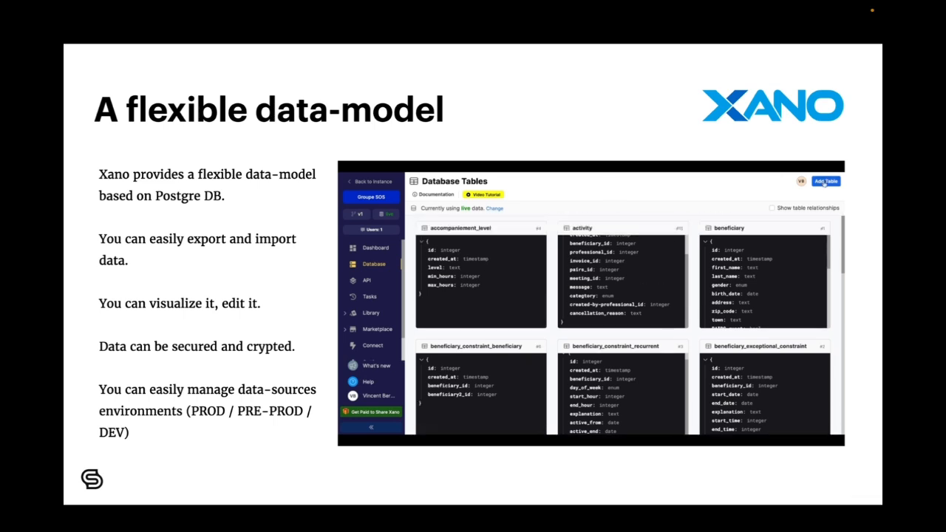
# Add a new table, choose a Text field type for it, then move on to the API creation slide.
pyautogui.click(825, 181)
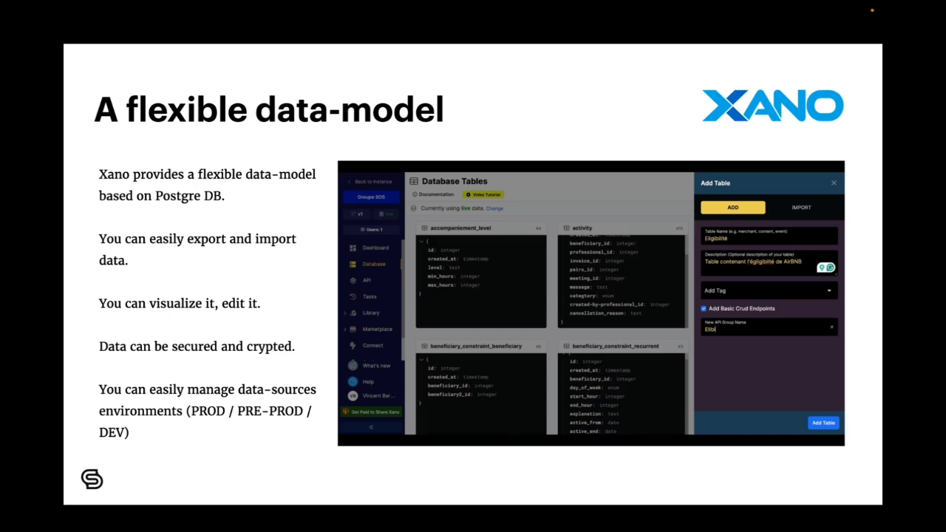
pyautogui.click(821, 423)
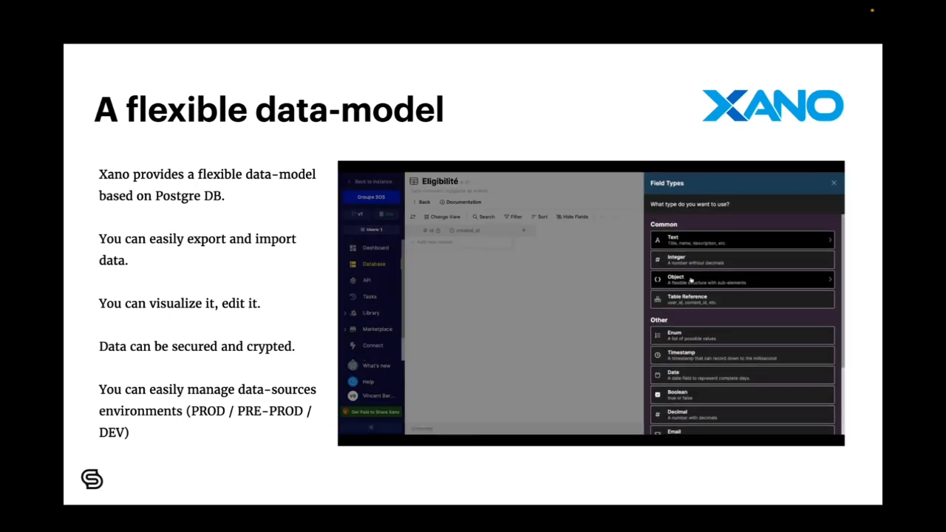
pyautogui.click(741, 239)
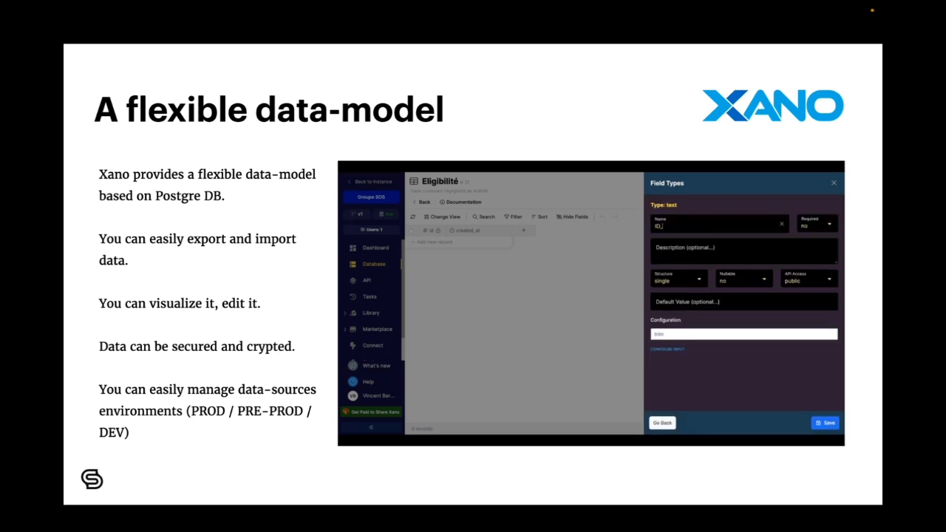
pyautogui.press('Right')
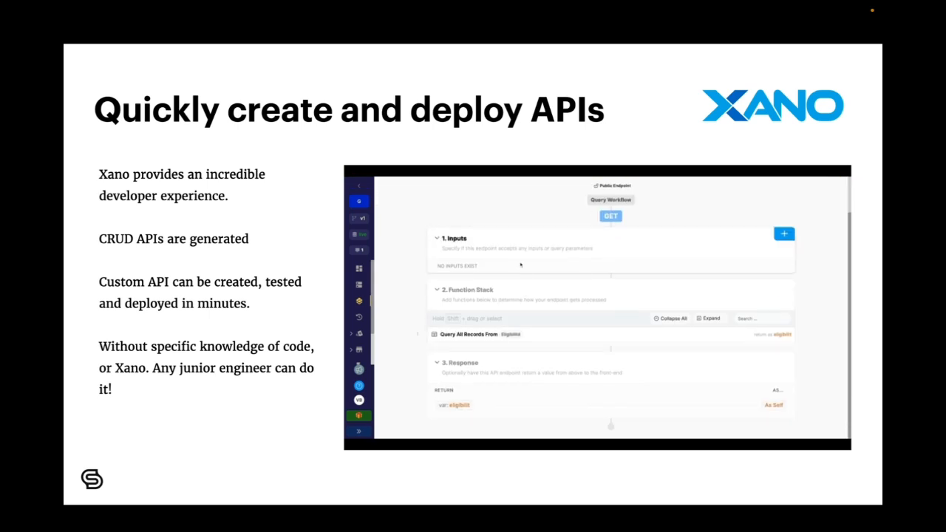
# Add a text input 'IDClient' described "Retourne l'eligibilité d'un client par son IDentifiant", then advance to Reusability at scale.
pyautogui.click(783, 233)
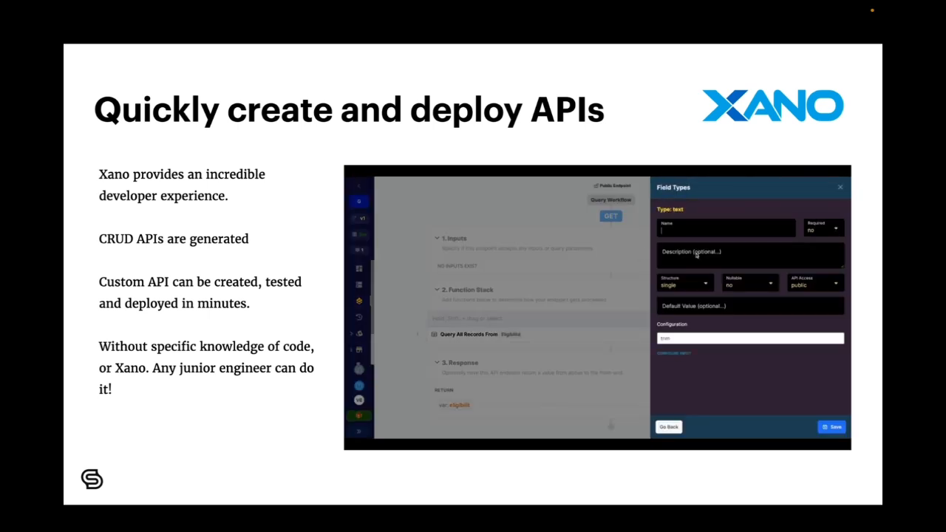
pyautogui.write('IDClient')
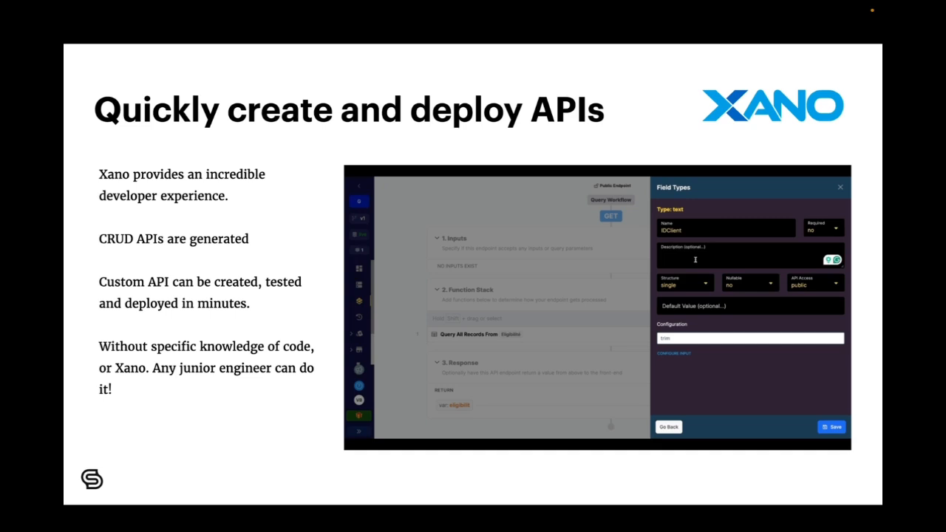
pyautogui.write("Retourne l'eligibilité d'")
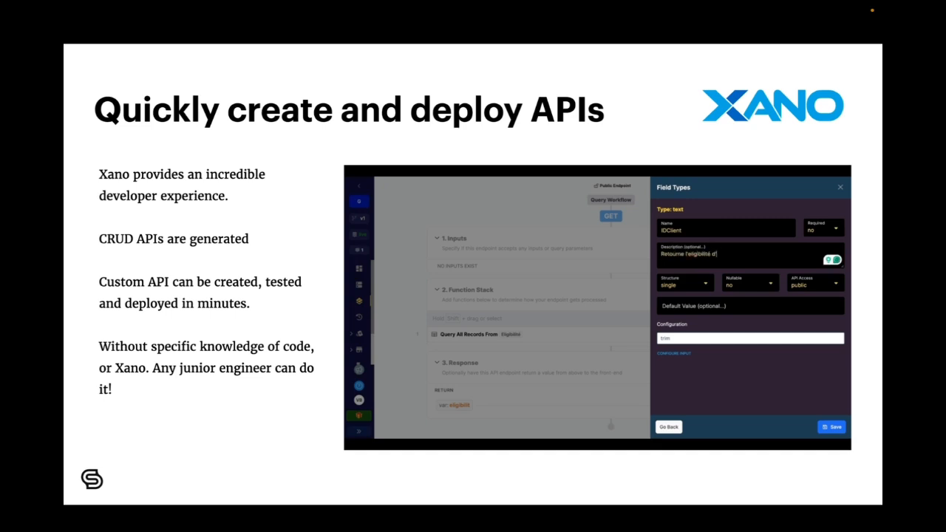
pyautogui.write("d'un client par son IDentifiant")
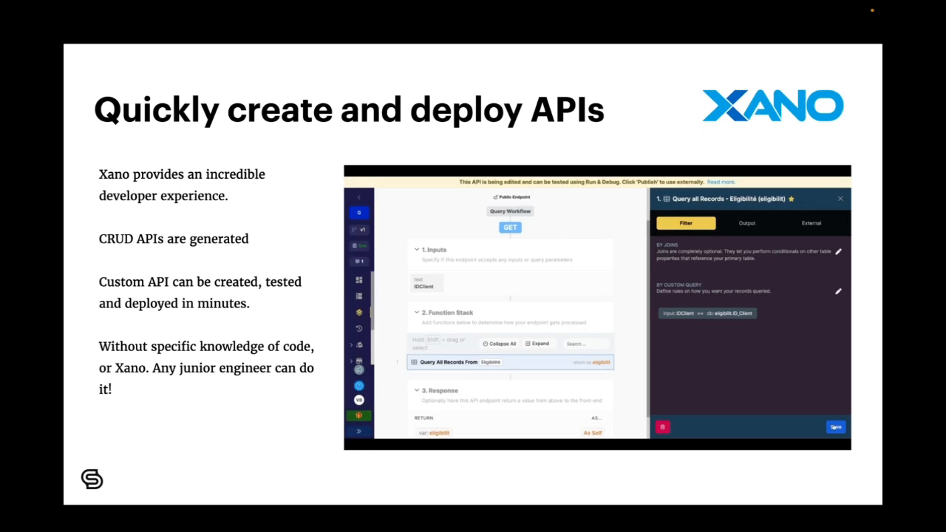
pyautogui.press('right')
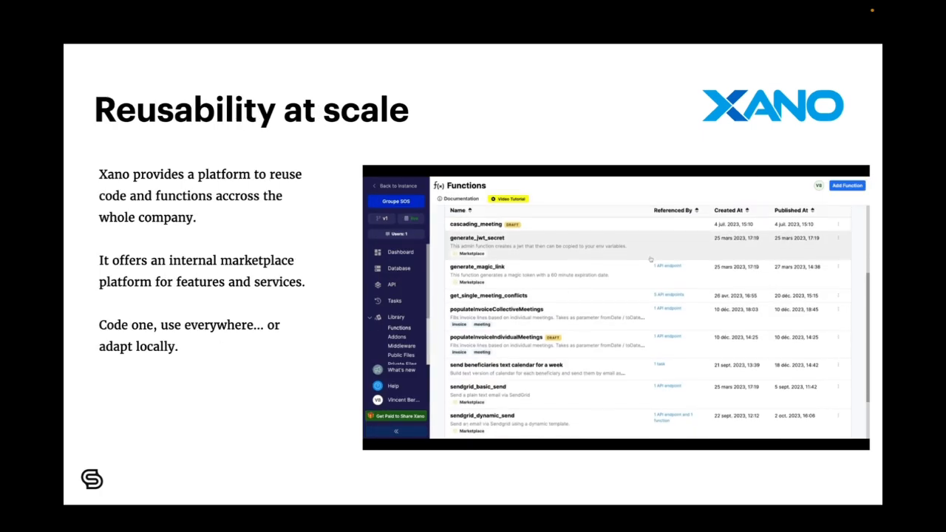
# Scroll through the library function's Function Stack, then advance to the back-end toolbox slide.
pyautogui.scroll(-3)
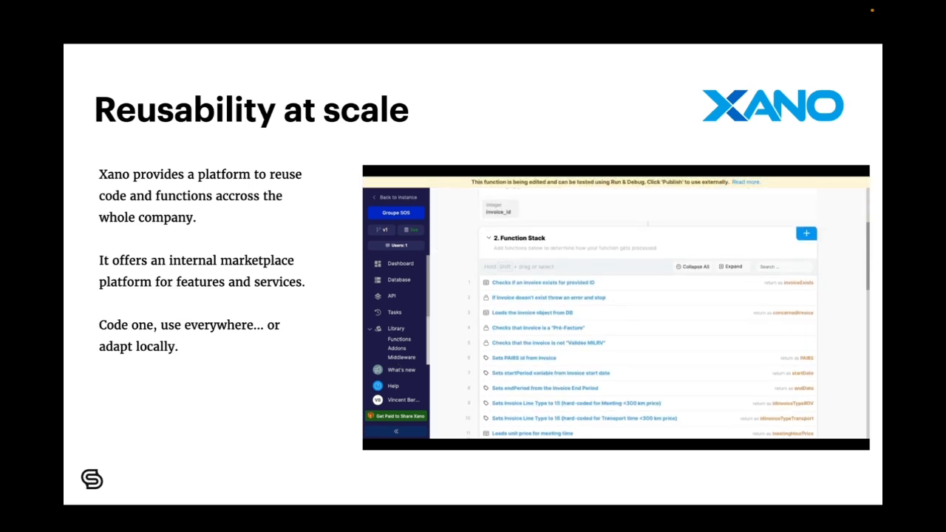
pyautogui.scroll(-3)
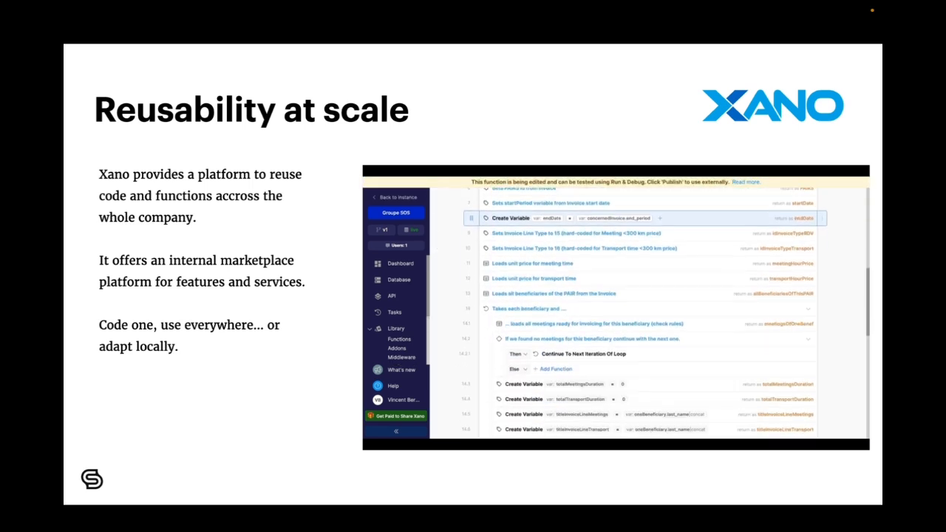
pyautogui.press('right')
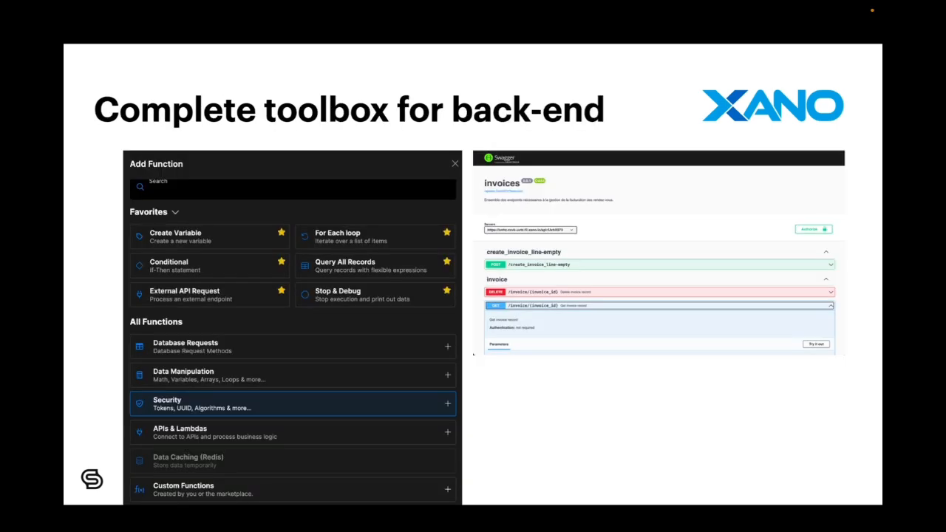
# Advance from 'Complete toolbox for back-end' to Retool's 'Integrated Workflow engine' slide.
pyautogui.press('right')
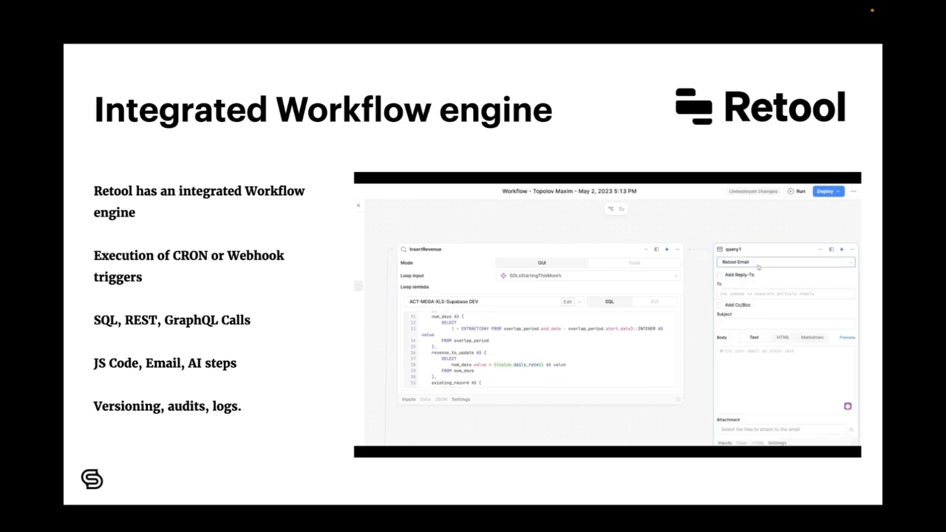
pyautogui.click(786, 261)
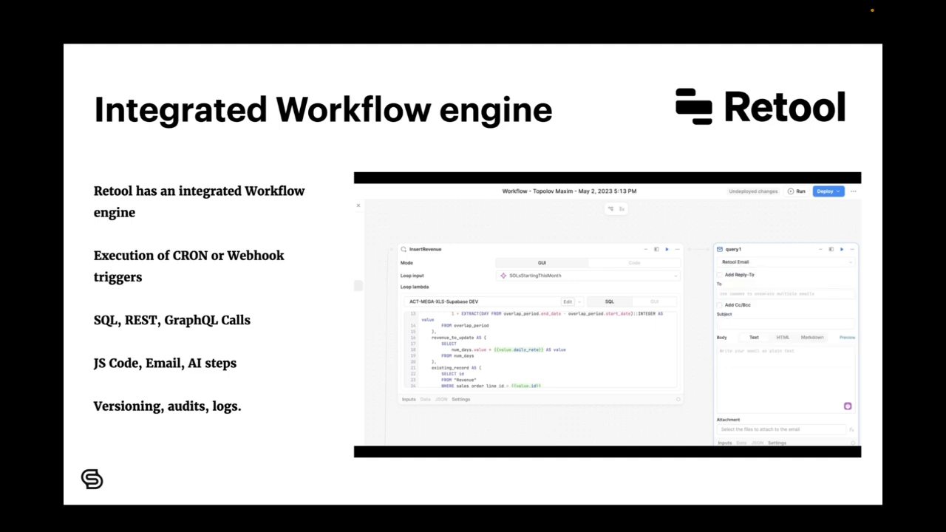
pyautogui.press('Right')
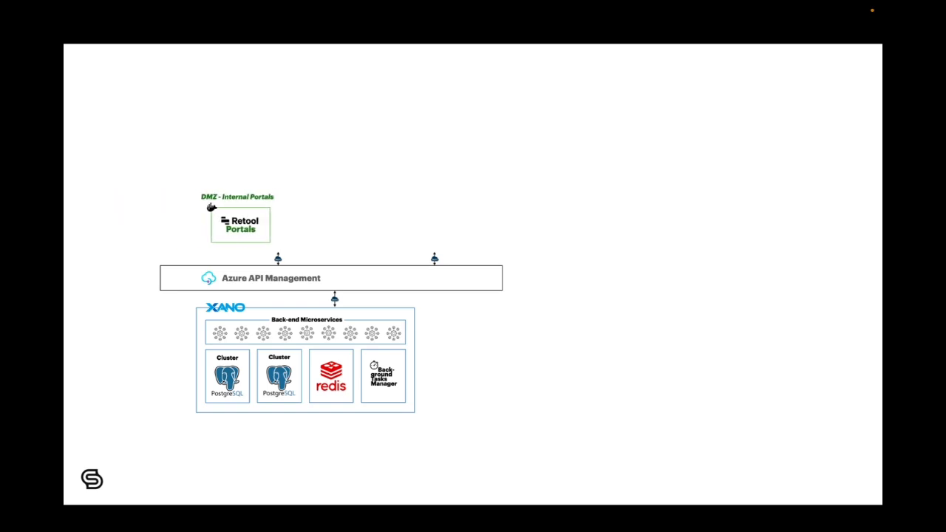